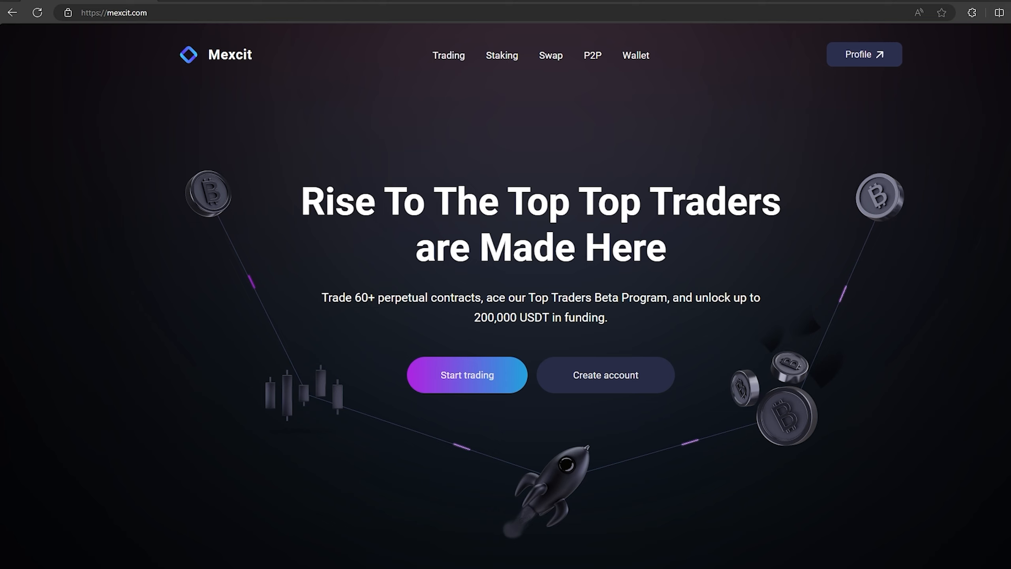
mouse_move(158, 87)
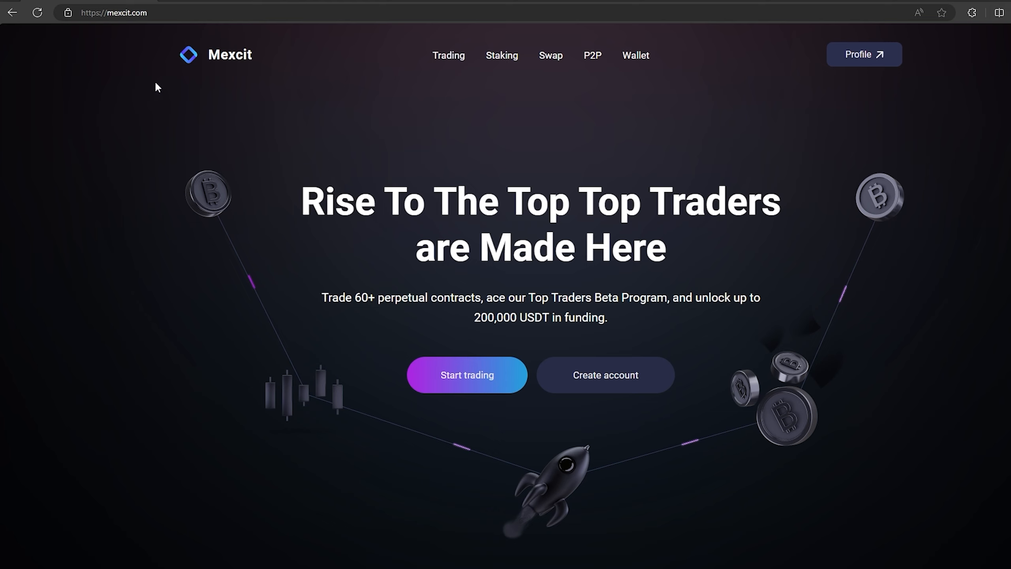
mouse_move(318, 113)
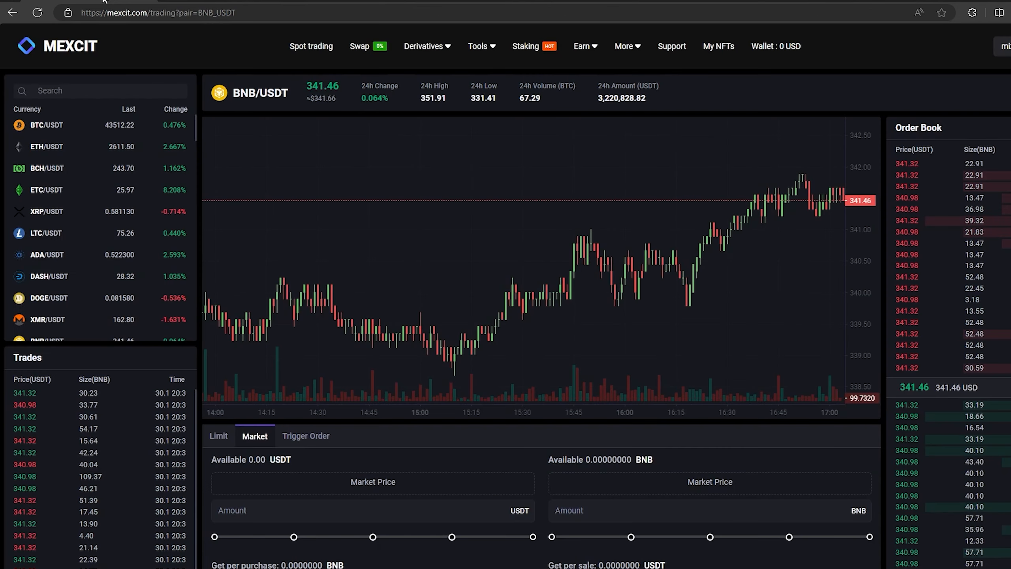
mouse_move(776, 46)
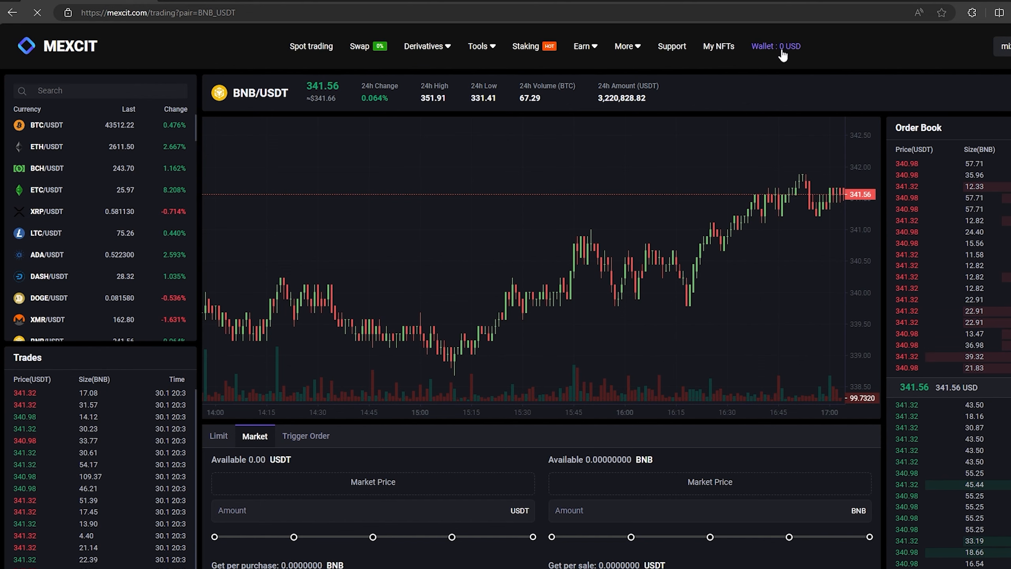
Reveal and copy the BNB deposit address on the BEP-20 network from the Mexcit wallet
left_click(775, 45)
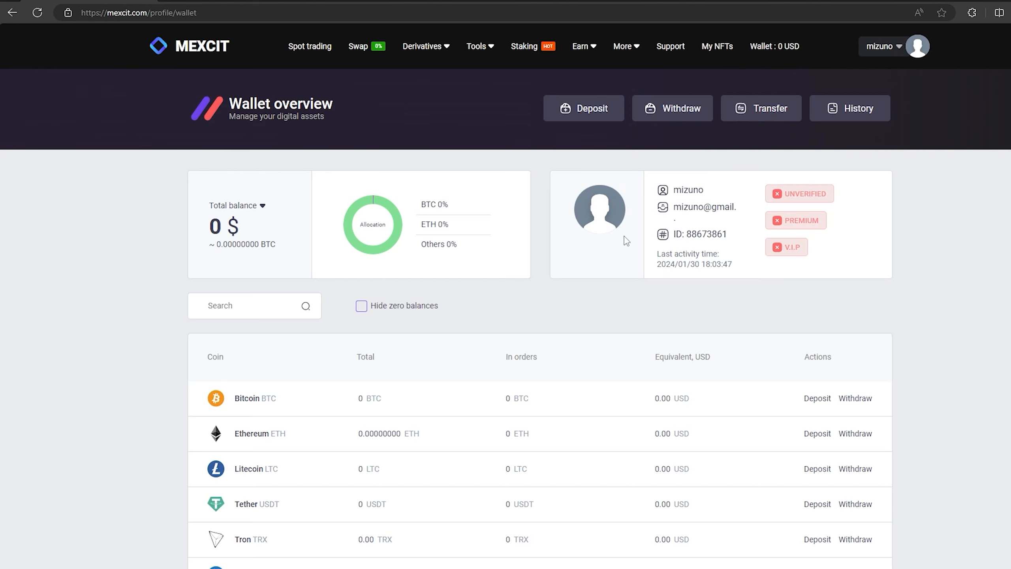
left_click(582, 108)
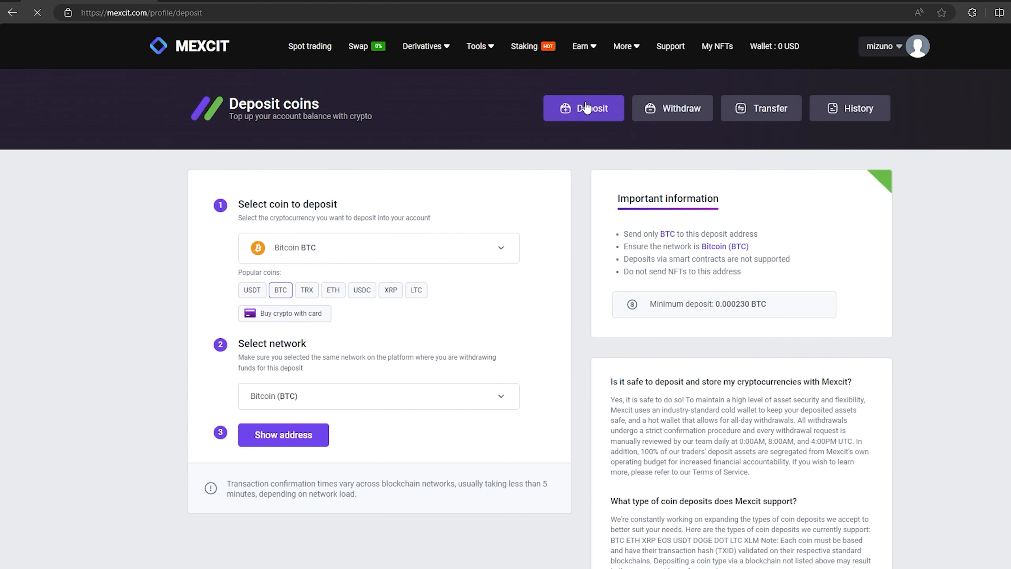
left_click(377, 247)
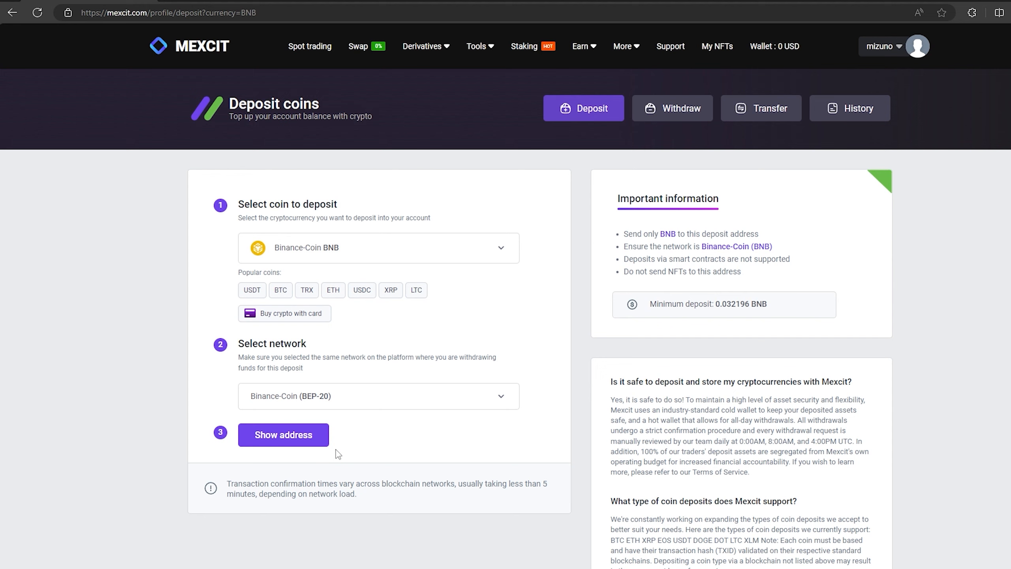
left_click(283, 434)
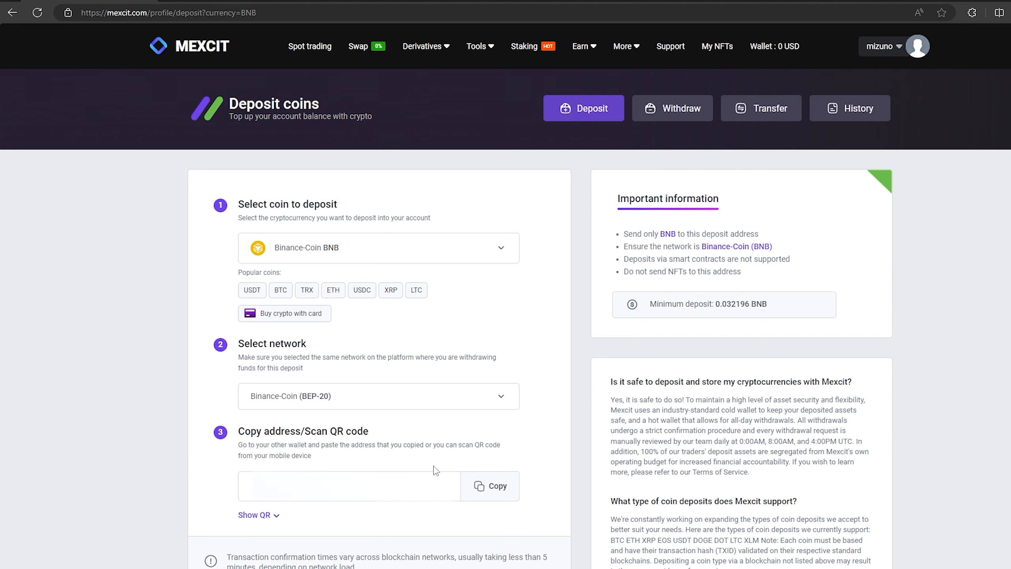
left_click(489, 485)
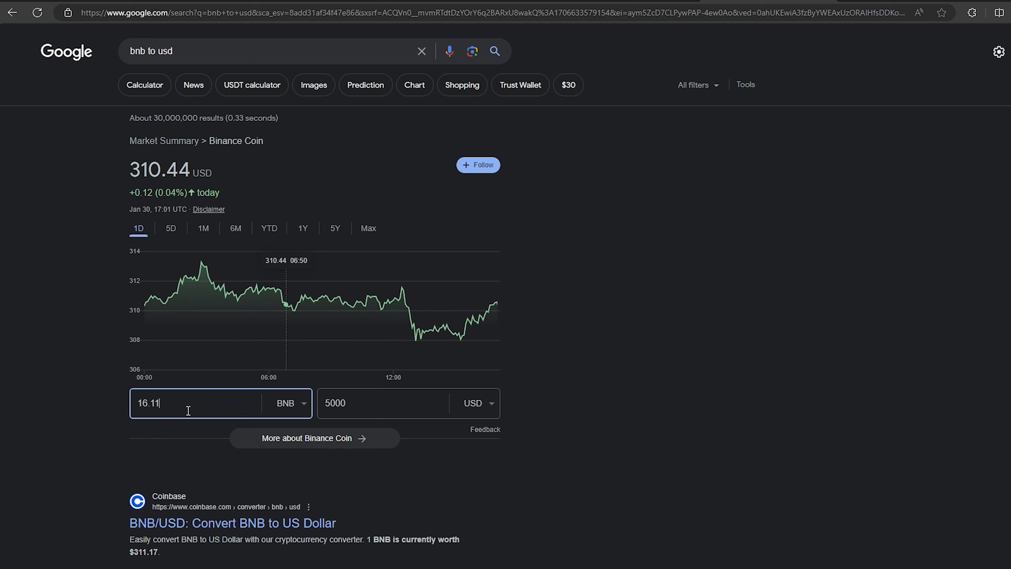
double_click(148, 403)
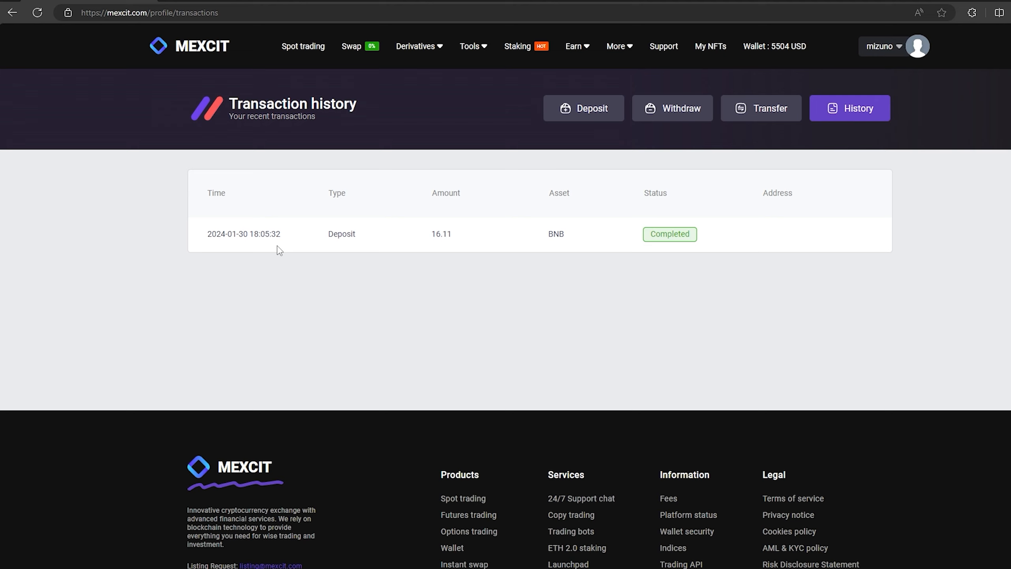
mouse_move(681, 249)
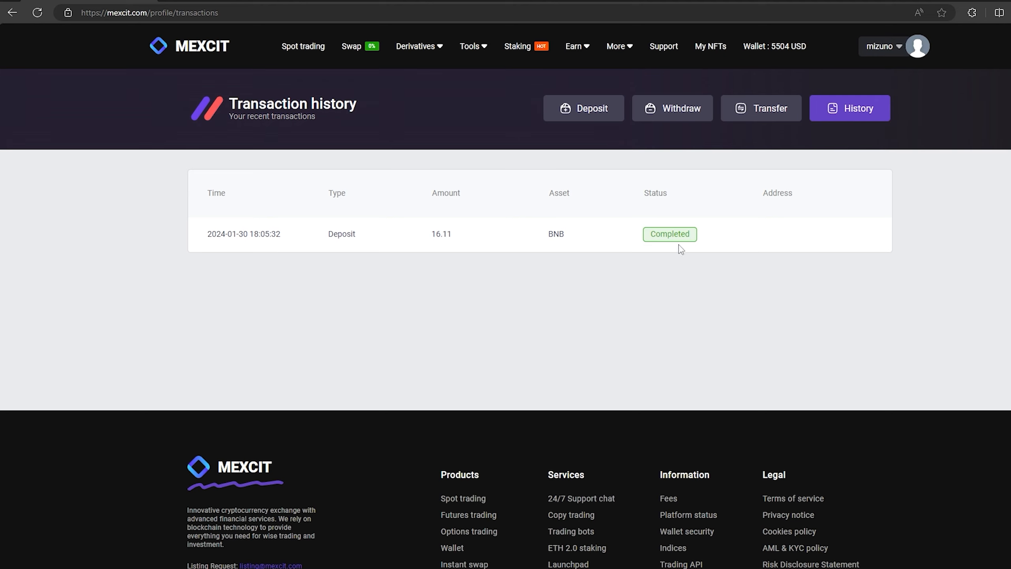
mouse_move(566, 292)
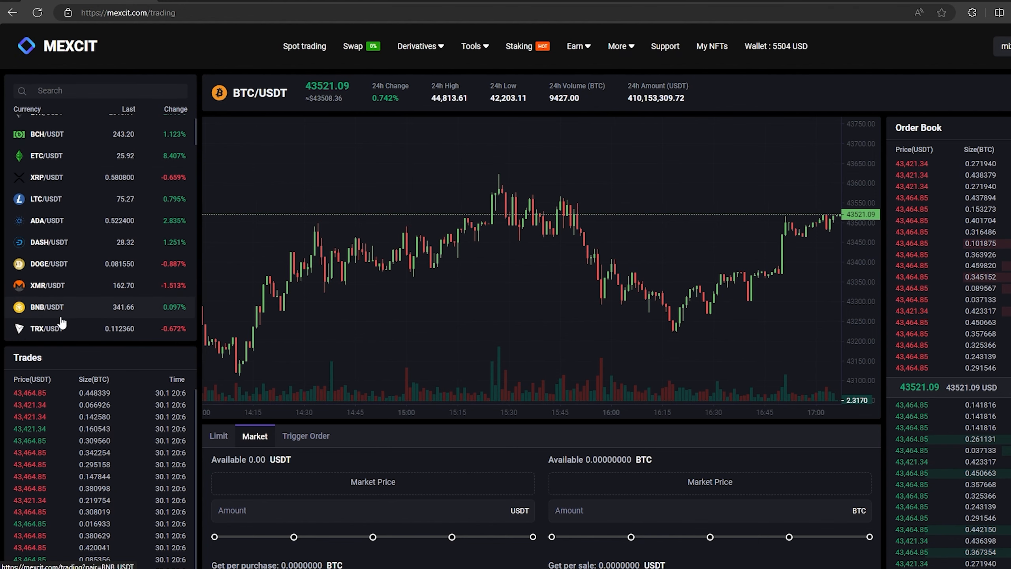
mouse_move(503, 383)
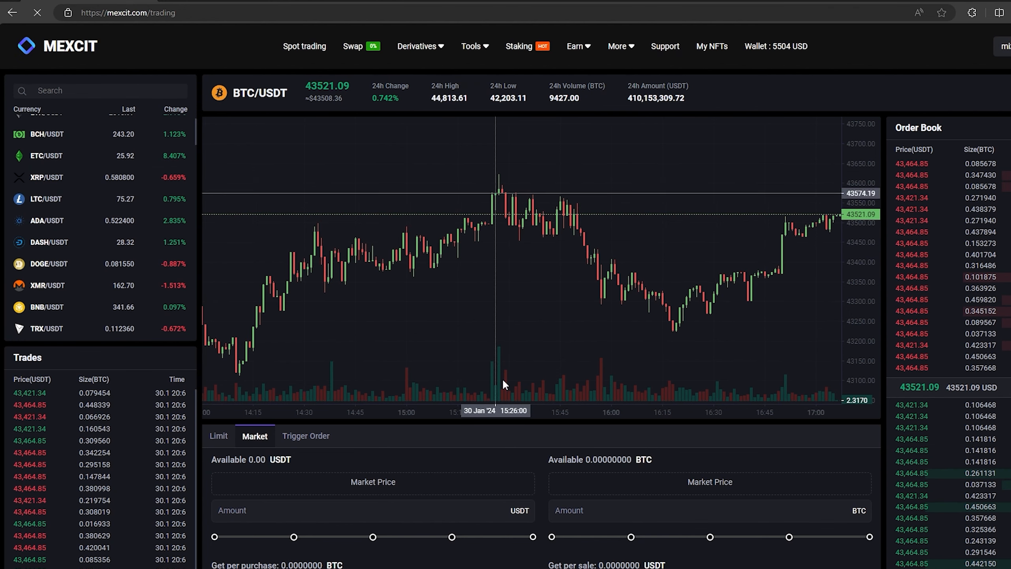
Sell the full 16.11 BNB balance on BNB/USDT at market price
left_click(48, 307)
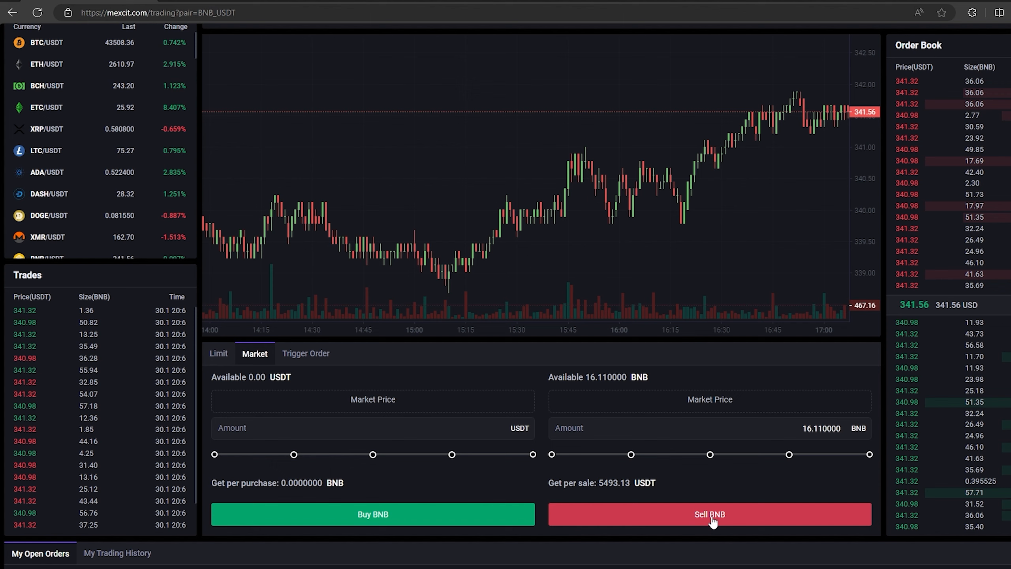
left_click(709, 514)
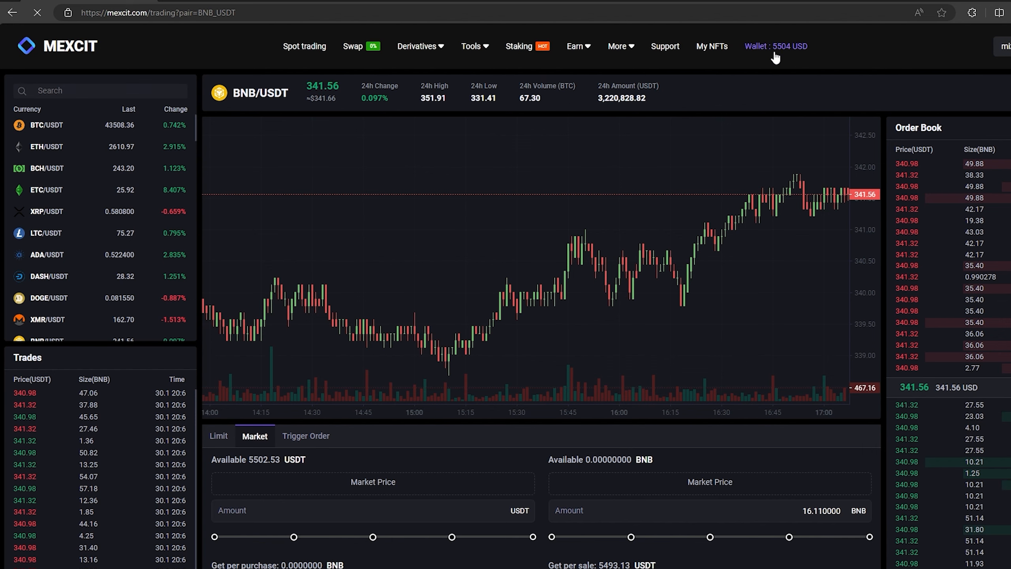
Withdraw the entire USDT balance to the Binance USDT deposit address, sending 5501.53 USDT
left_click(777, 46)
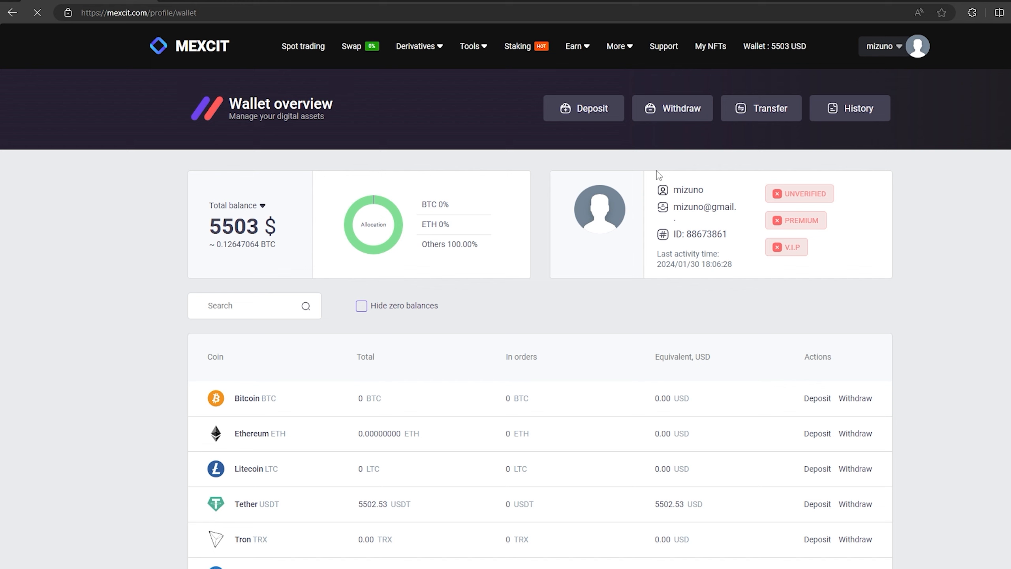
left_click(672, 108)
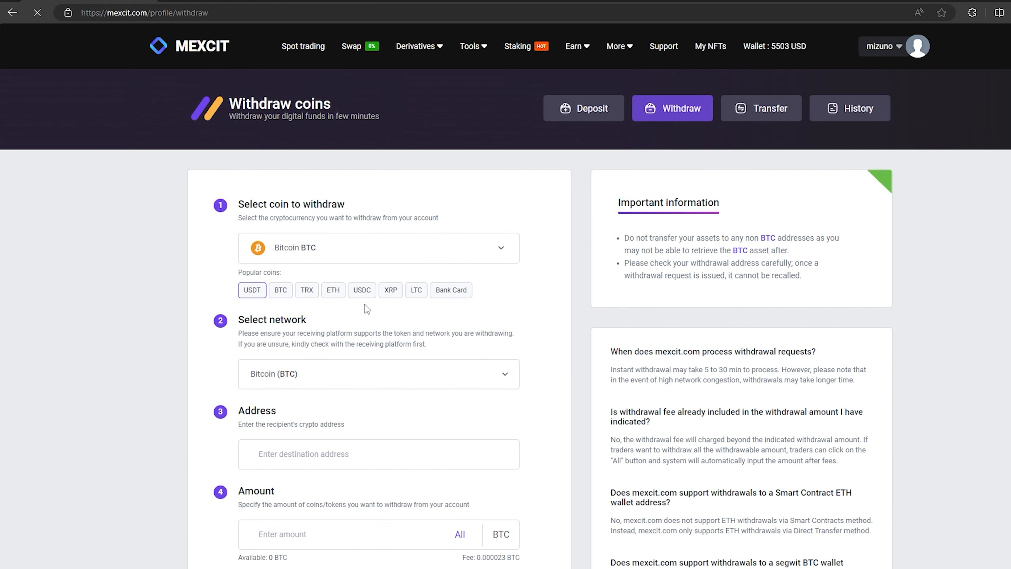
left_click(251, 290)
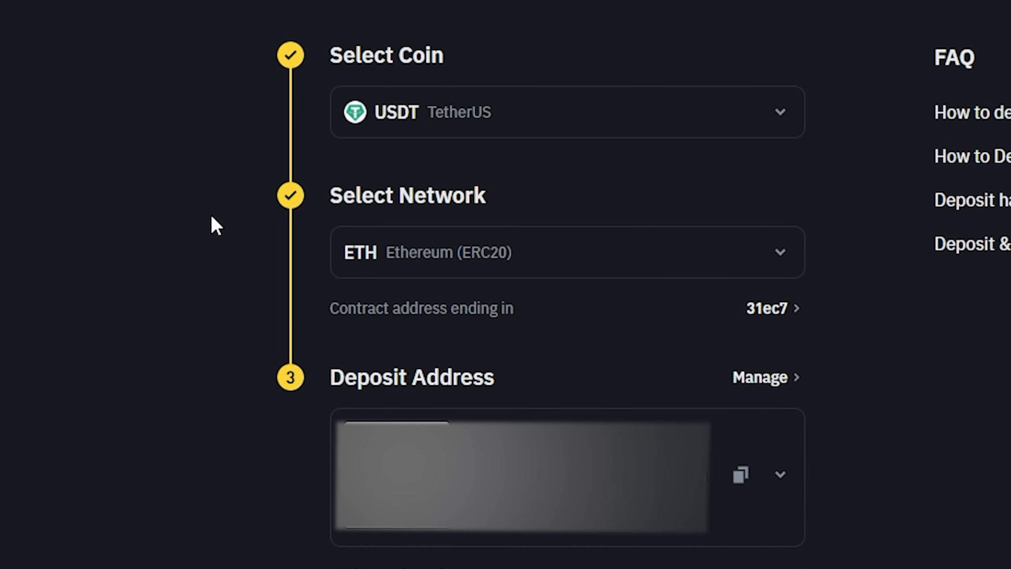
left_click(739, 475)
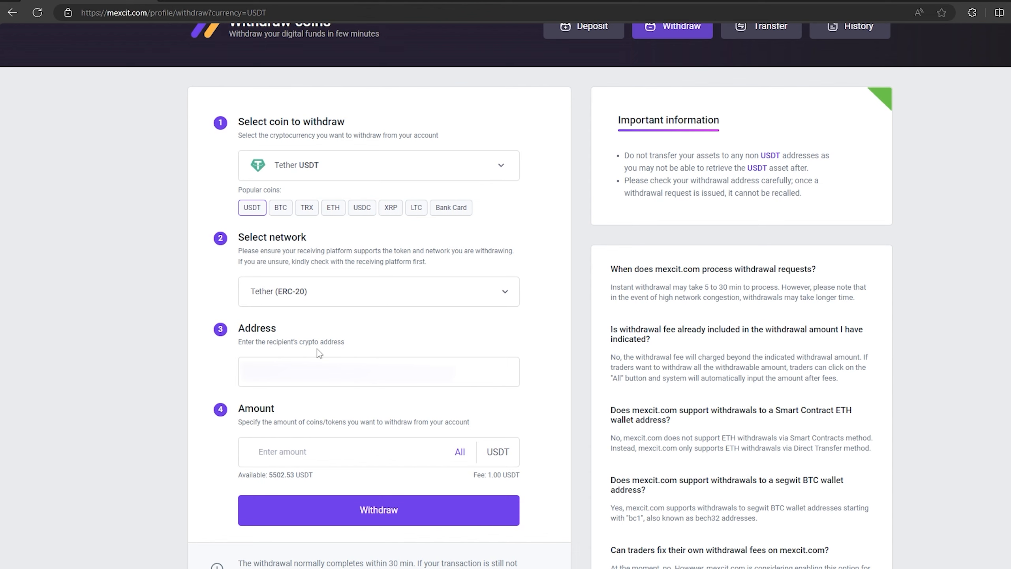
left_click(378, 371)
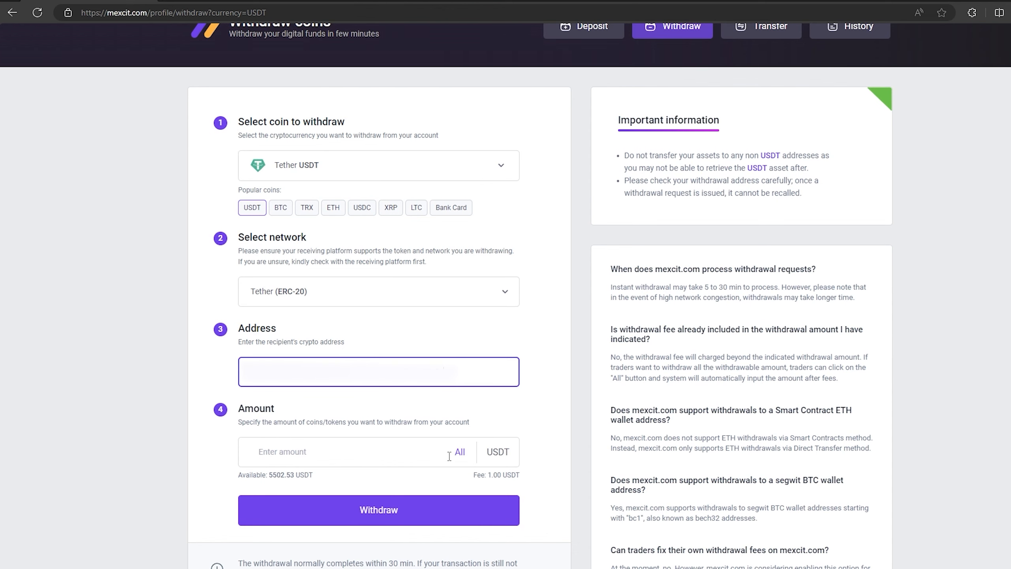
left_click(378, 510)
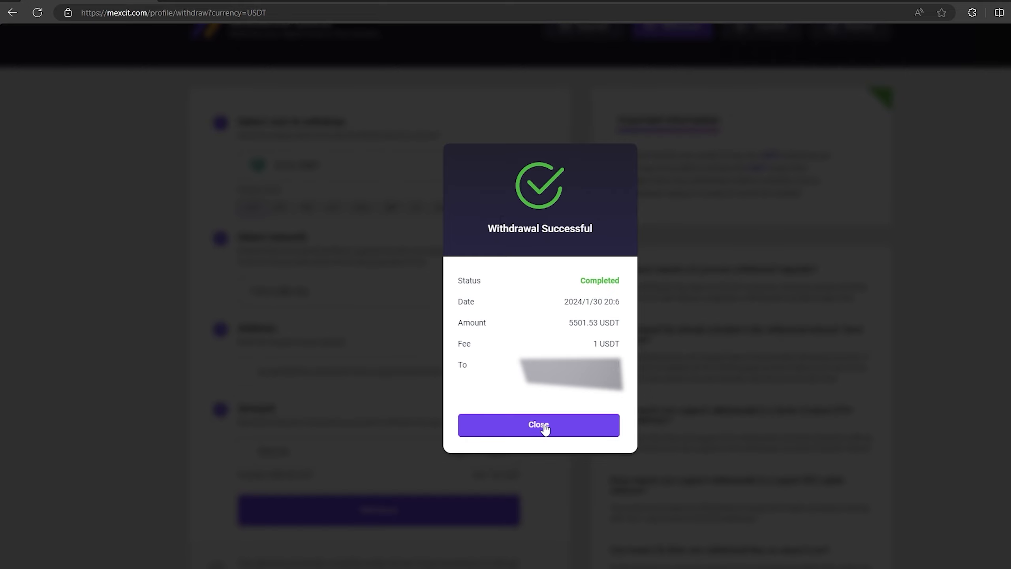
Check deposit history, copy Mexcit's BNB address, and begin entering the Binance BNB withdrawal amount
left_click(538, 424)
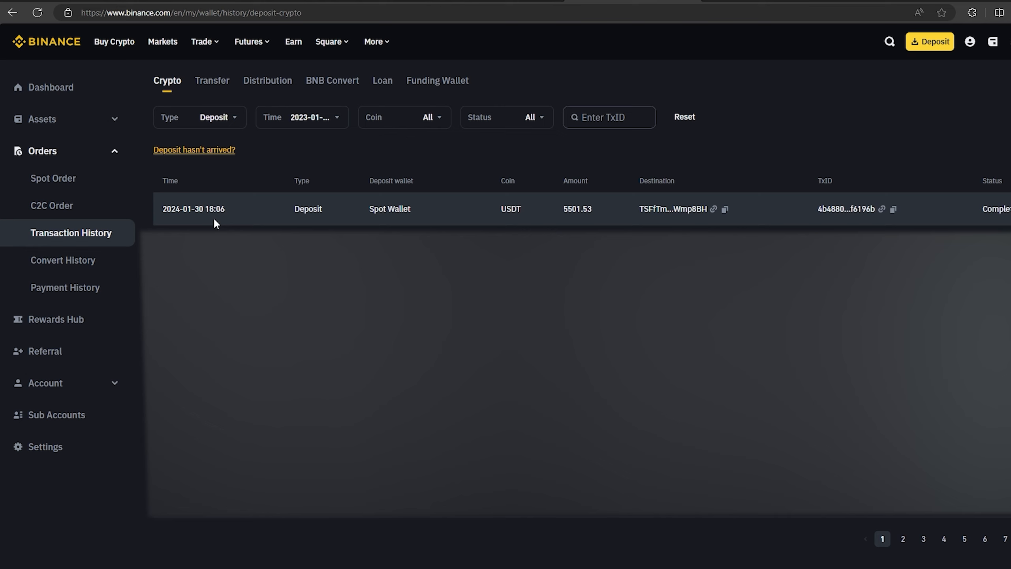
mouse_move(673, 208)
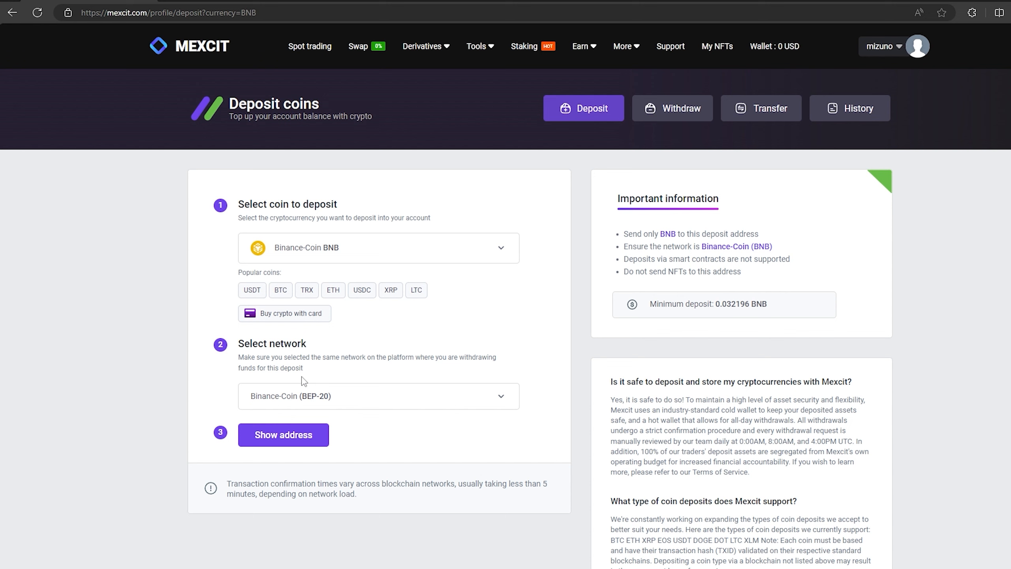
left_click(282, 434)
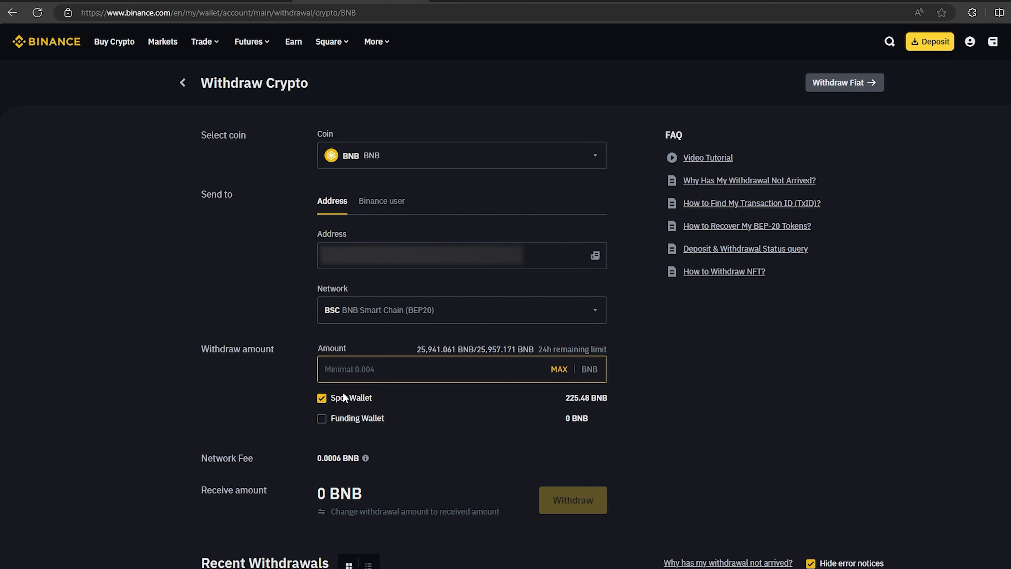
left_click(419, 369)
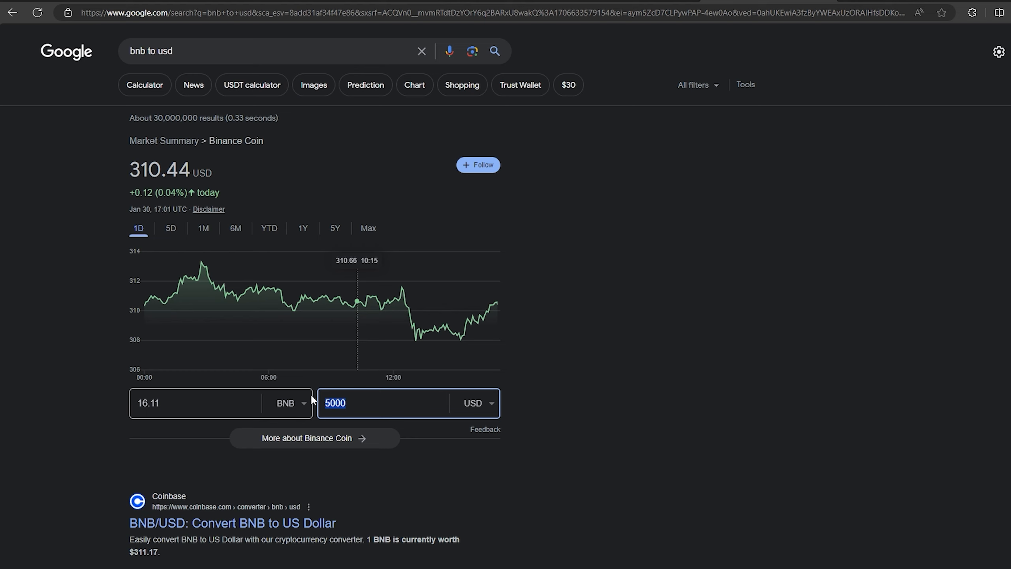
Convert 25000 USD to BNB in Google's converter, yielding 80.53 BNB
type("250")
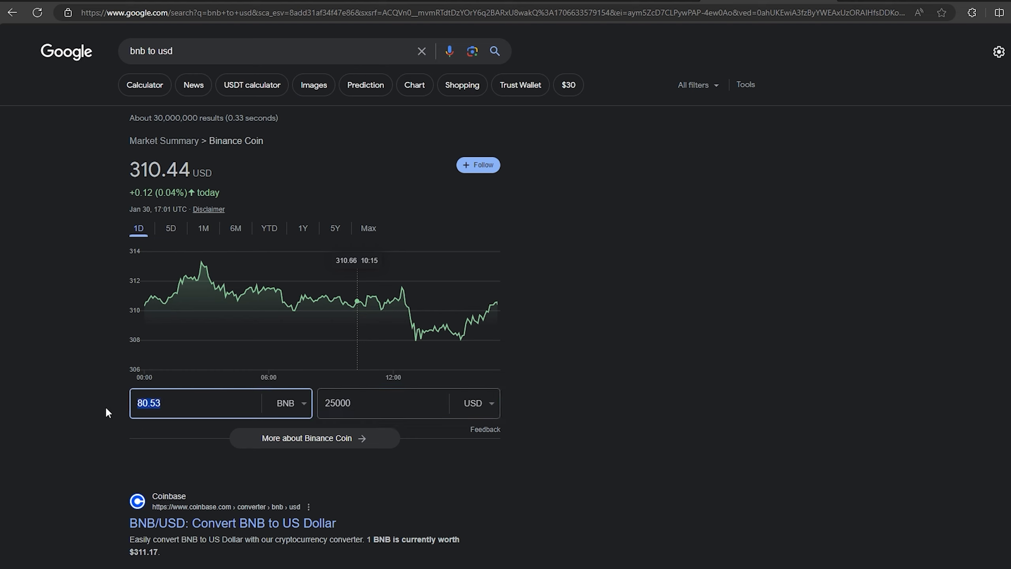
mouse_move(374, 296)
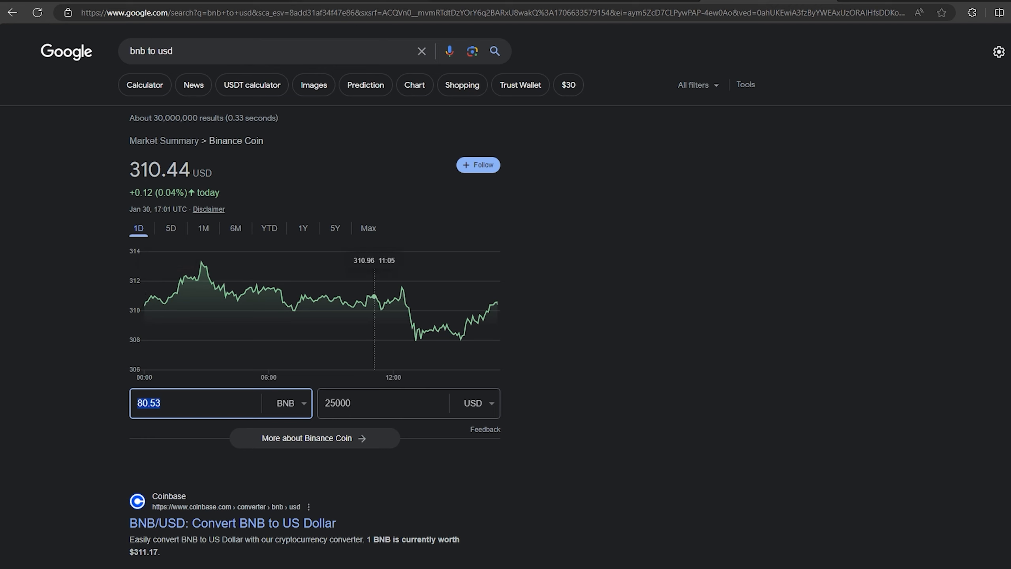
left_click(219, 12)
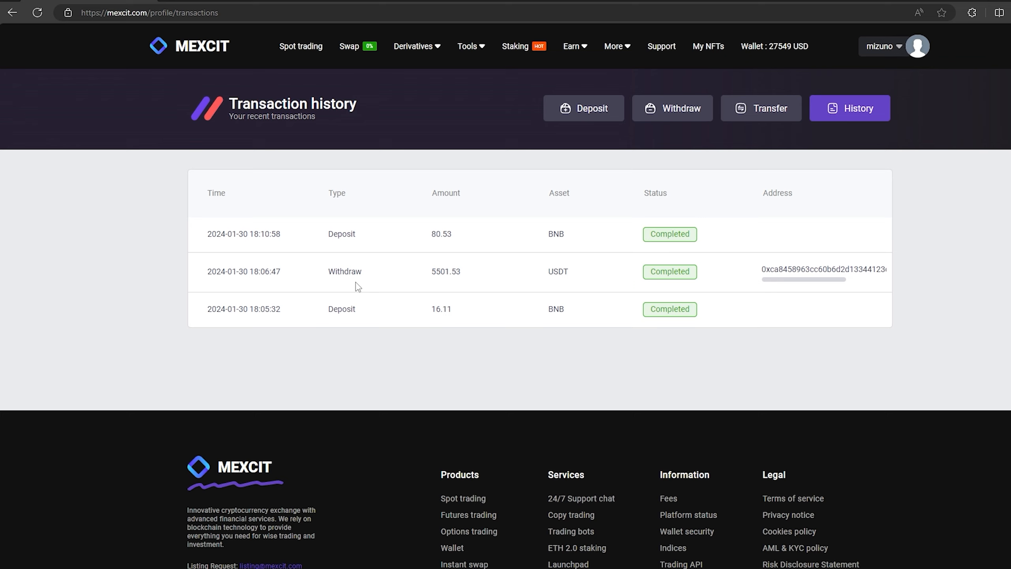
mouse_move(468, 252)
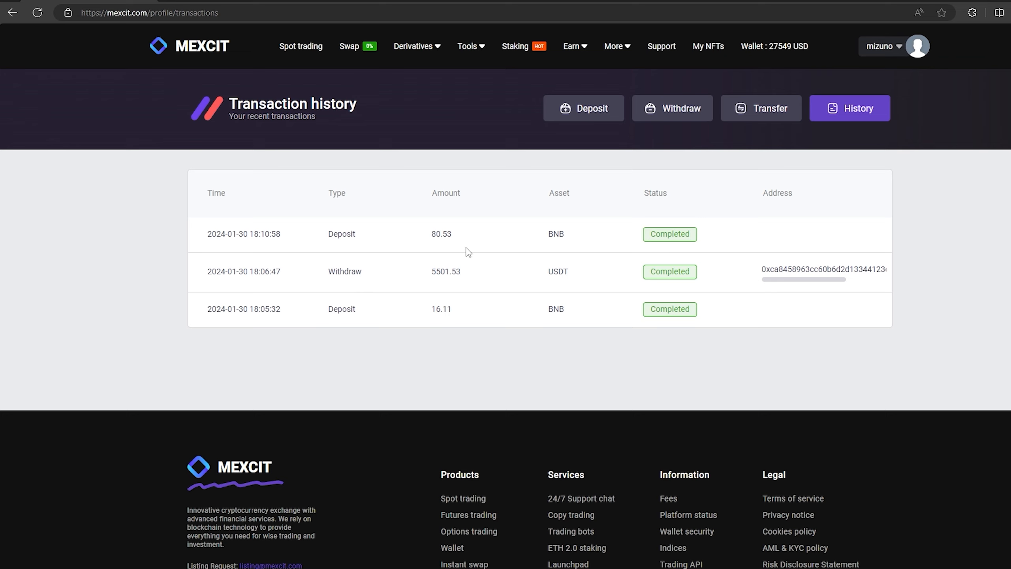
mouse_move(257, 210)
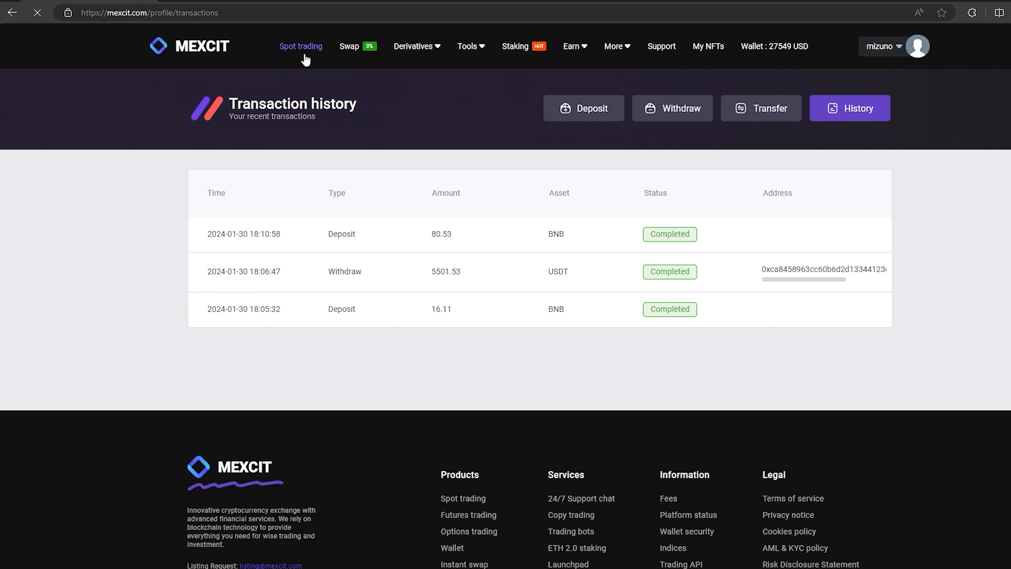
mouse_move(231, 134)
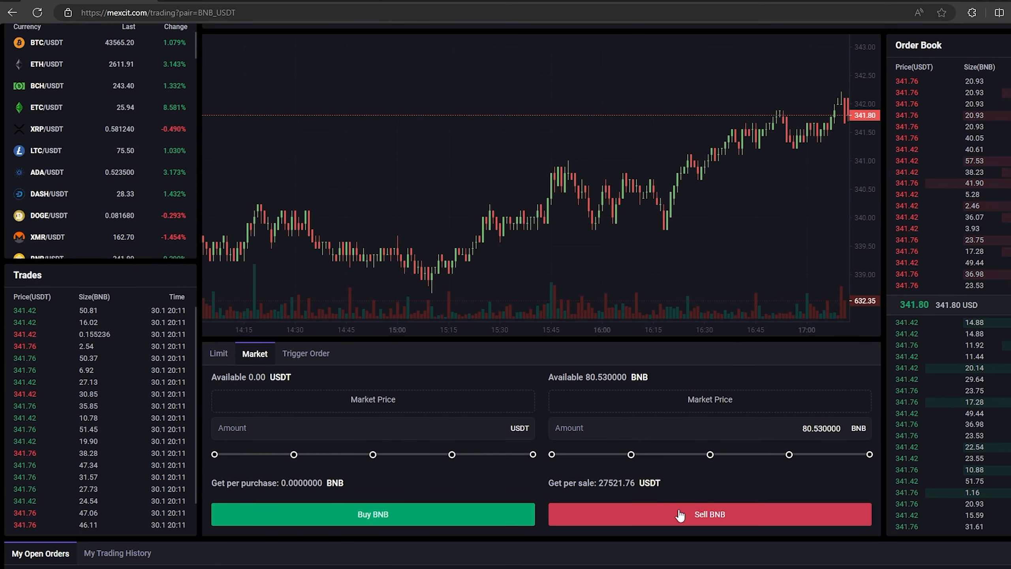
Sell all 80.53 BNB on BNB/USDT at market price
left_click(709, 514)
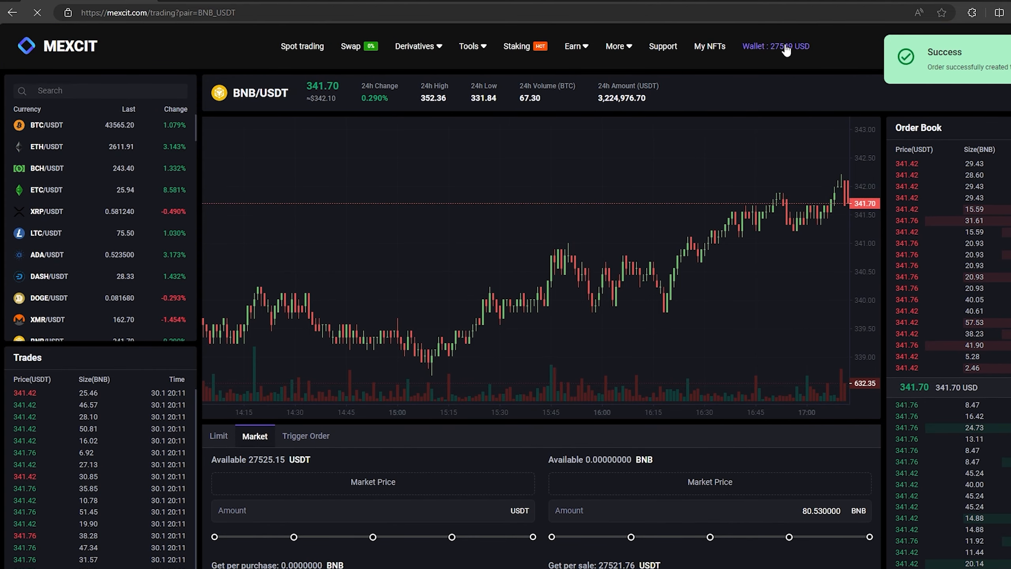
Withdraw all 27525.15 USDT from Mexcit to the Binance deposit address
left_click(775, 46)
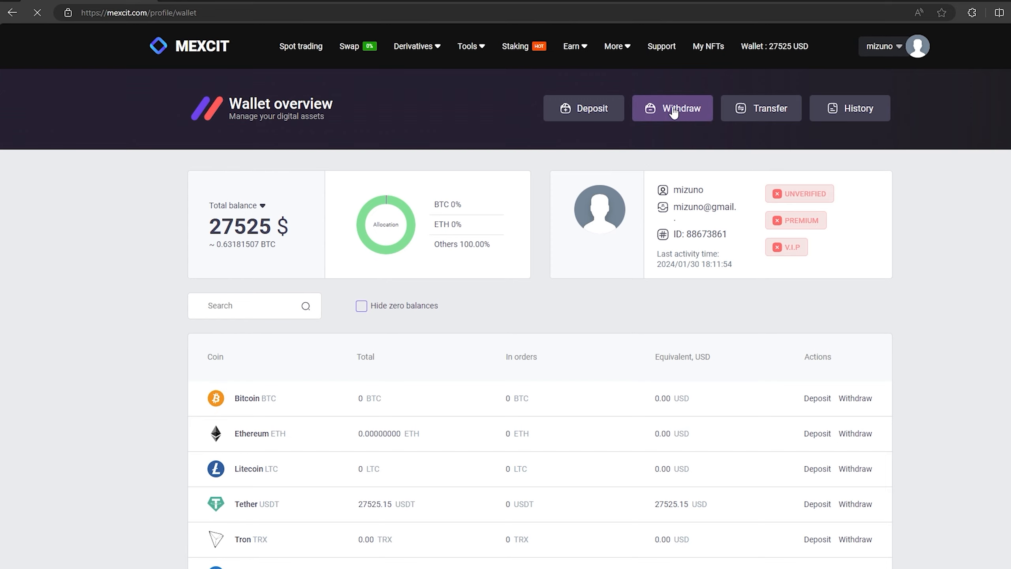
left_click(671, 108)
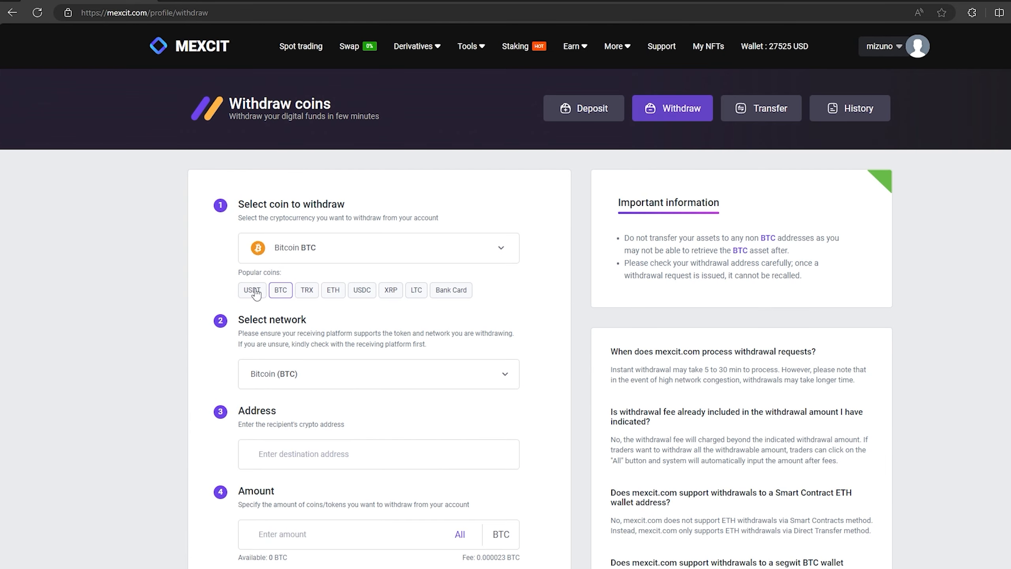
left_click(251, 289)
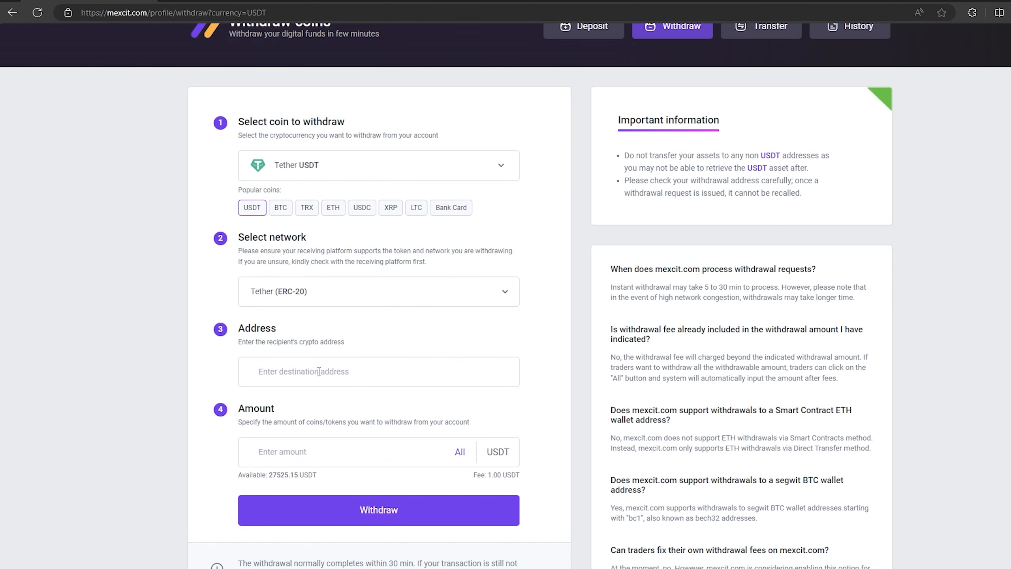
left_click(459, 452)
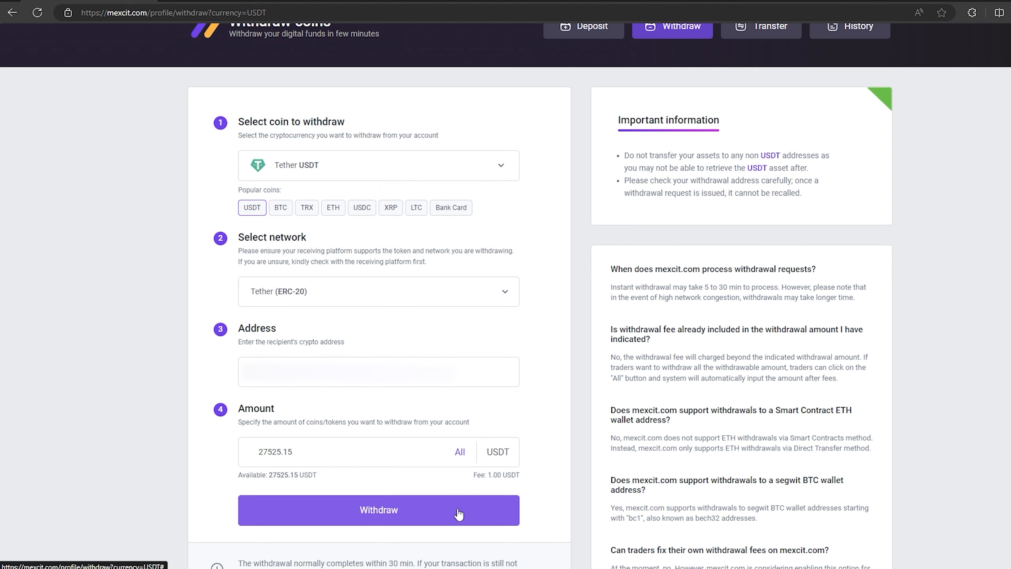
left_click(378, 509)
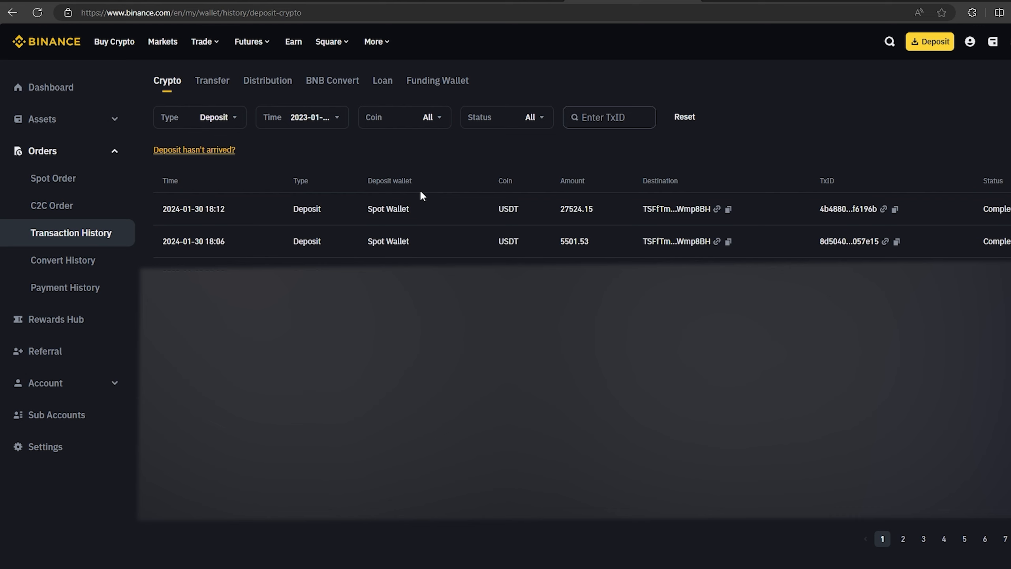
mouse_move(740, 126)
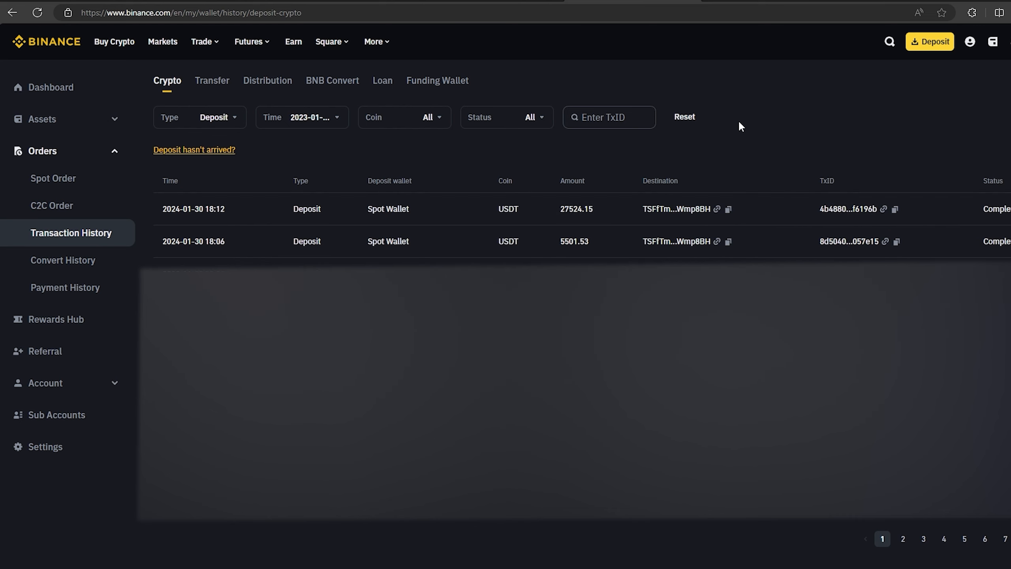
mouse_move(372, 251)
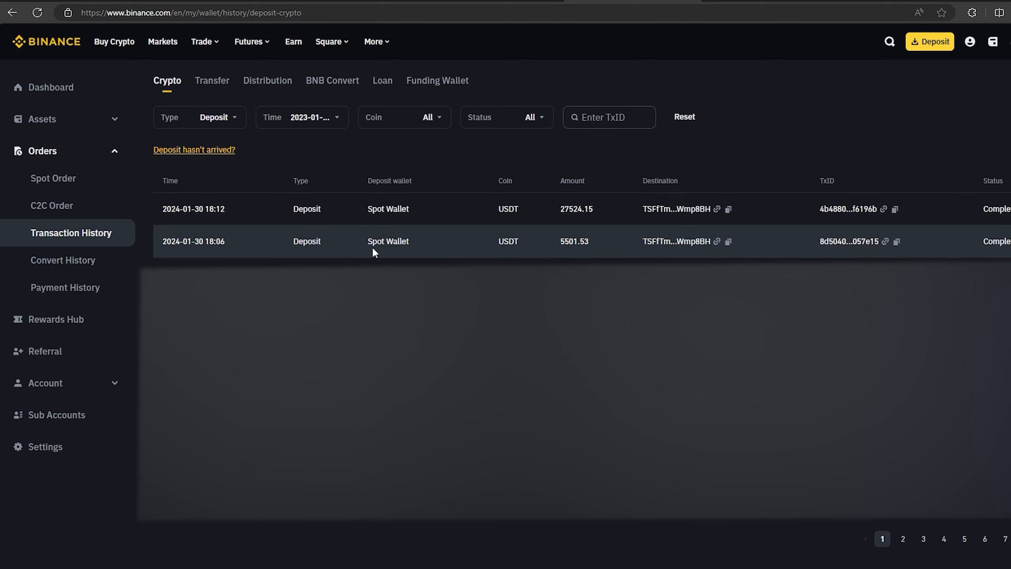